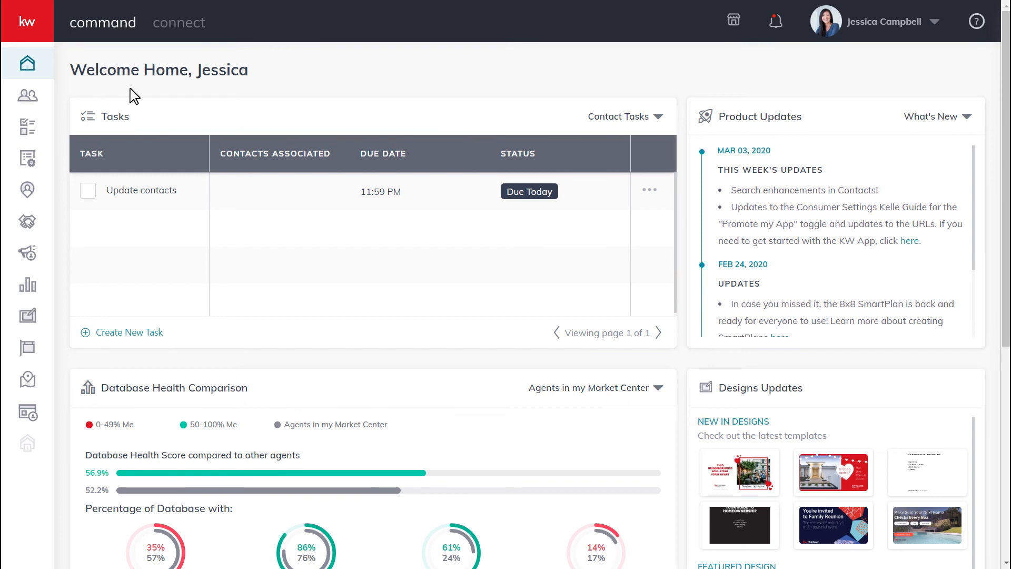
mouse_move(27, 94)
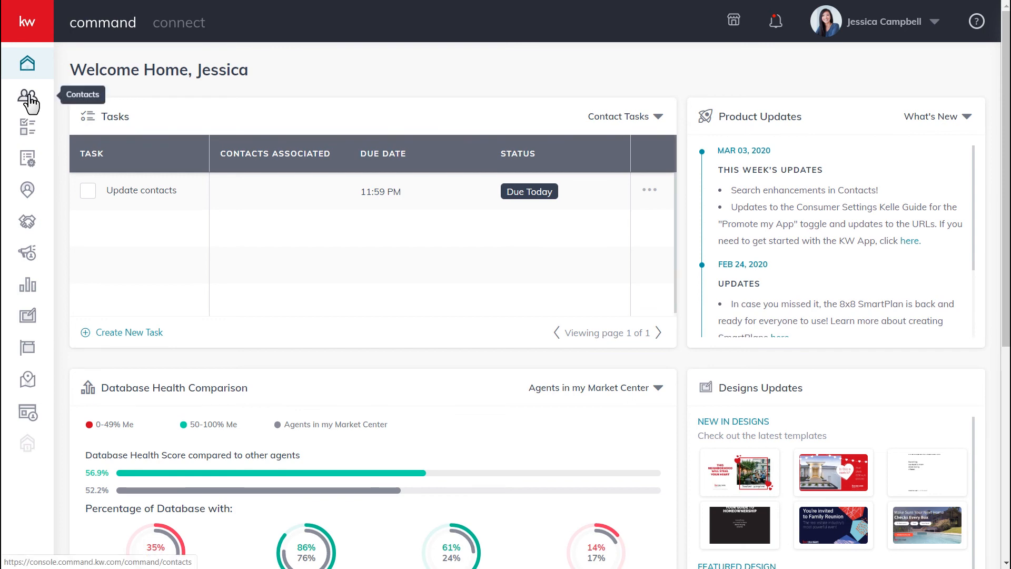
- Open the Contacts list from the left sidebar, showing all 57 contacts
click(27, 97)
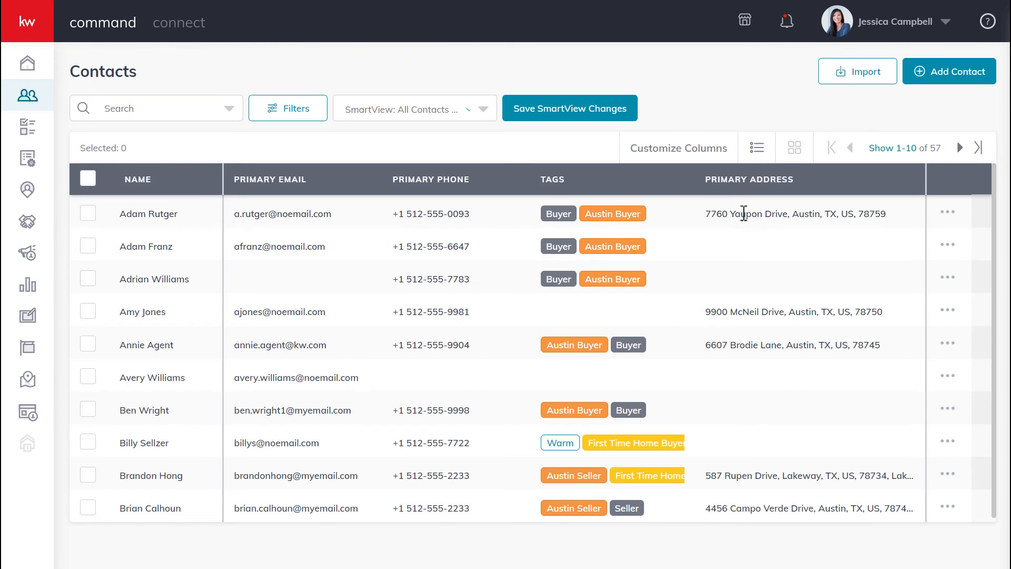
mouse_move(908, 221)
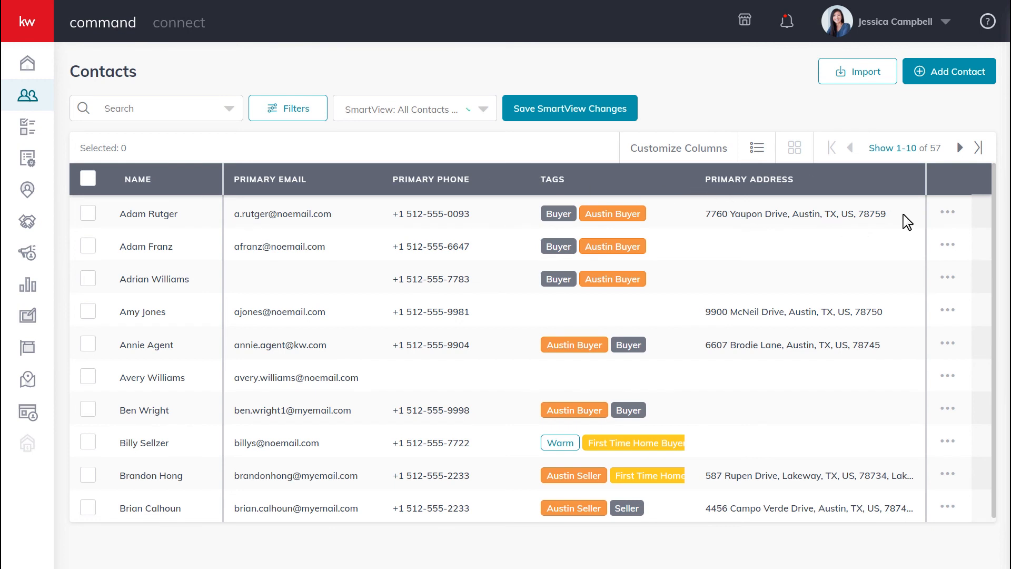
click(948, 211)
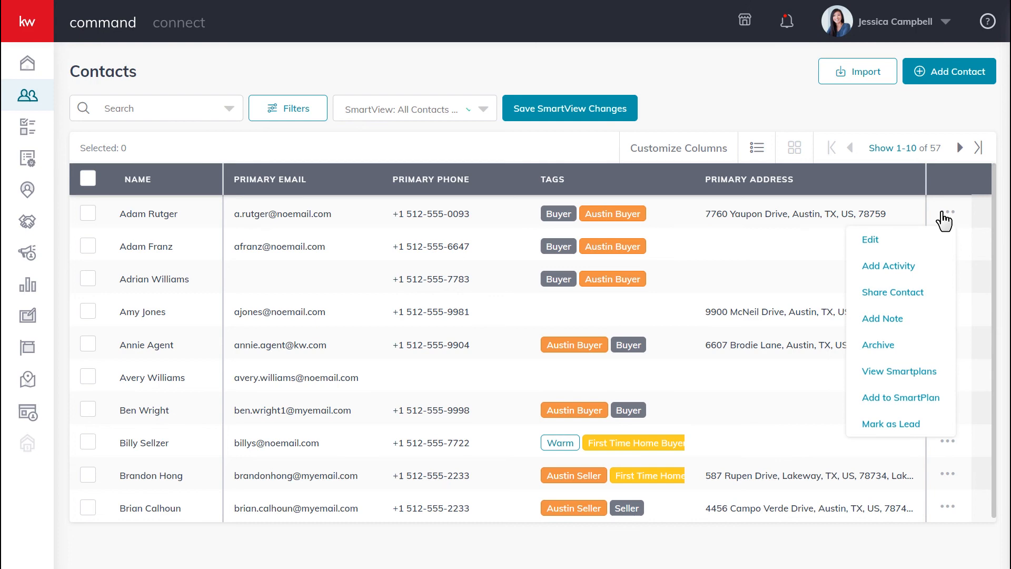
click(878, 345)
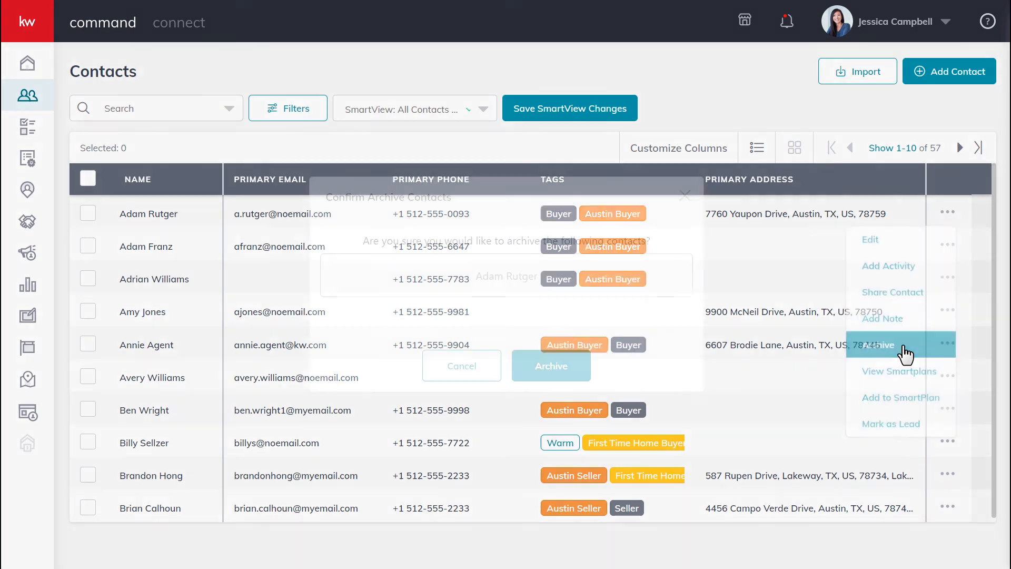
click(879, 345)
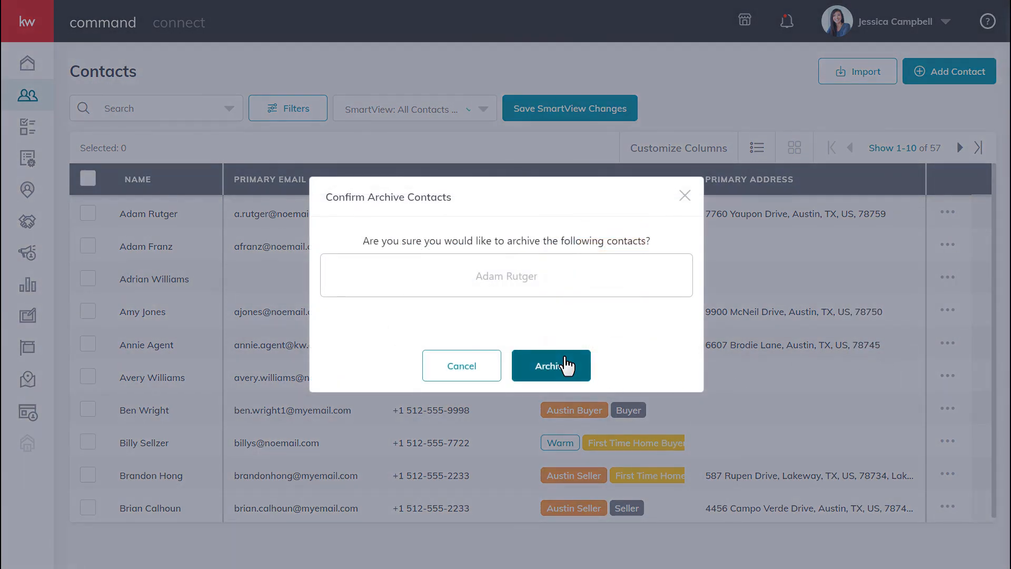
click(551, 366)
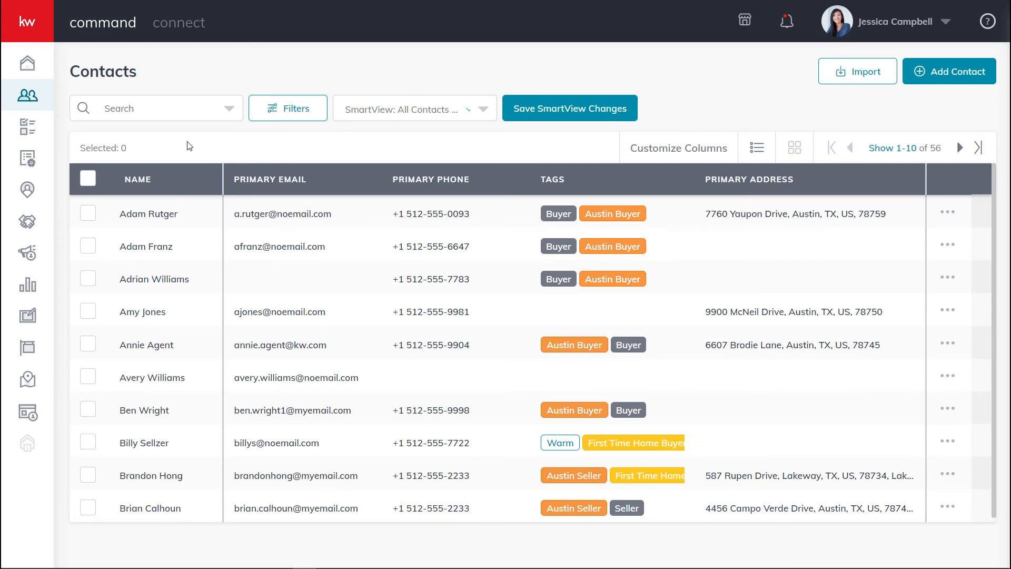
click(147, 213)
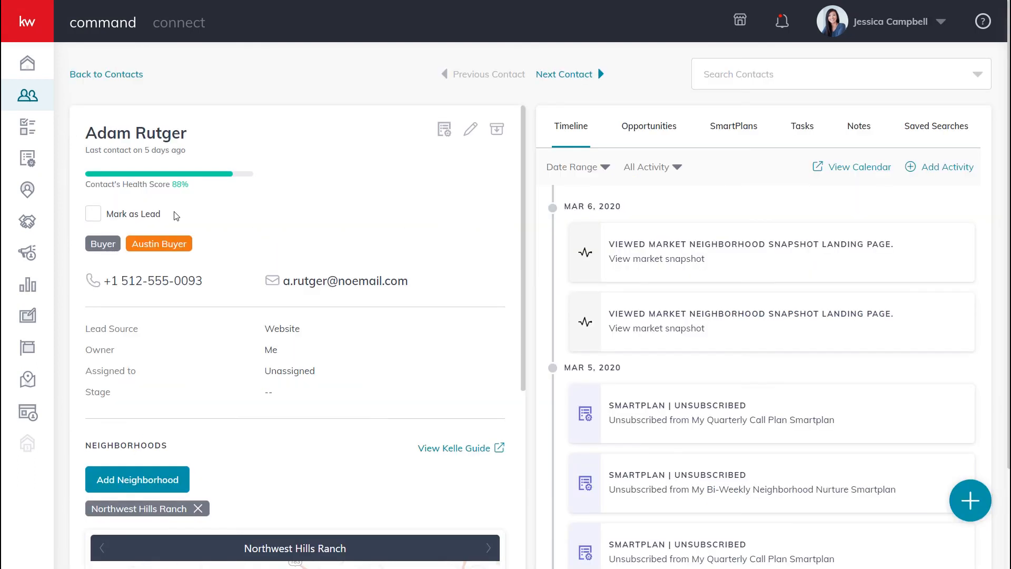
mouse_move(251, 216)
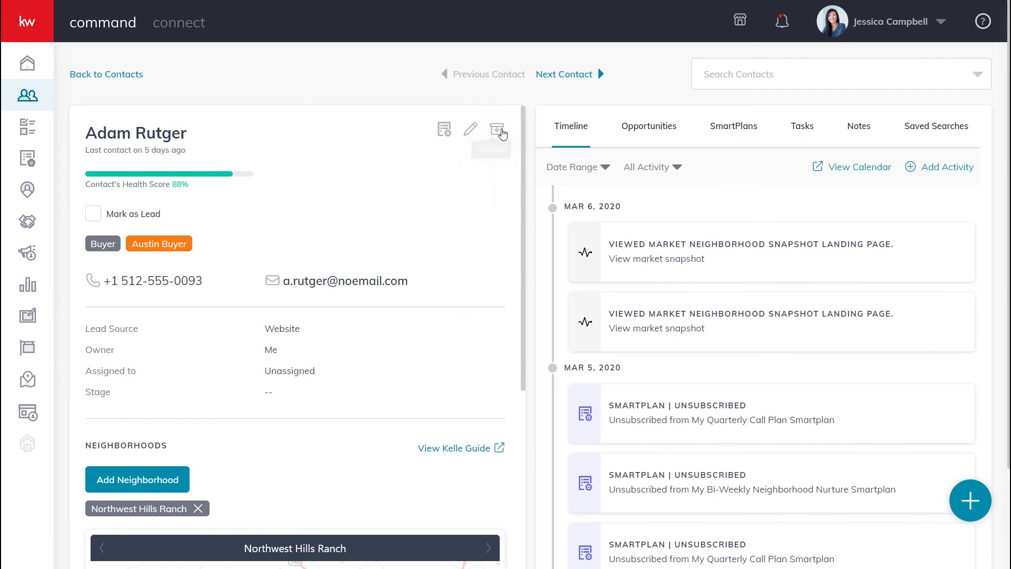
click(496, 129)
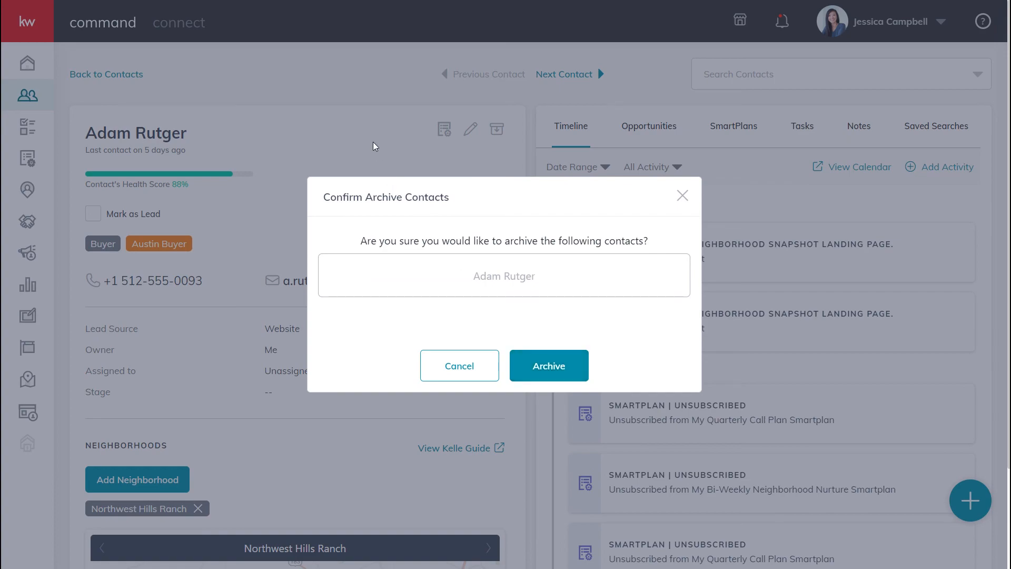
click(548, 365)
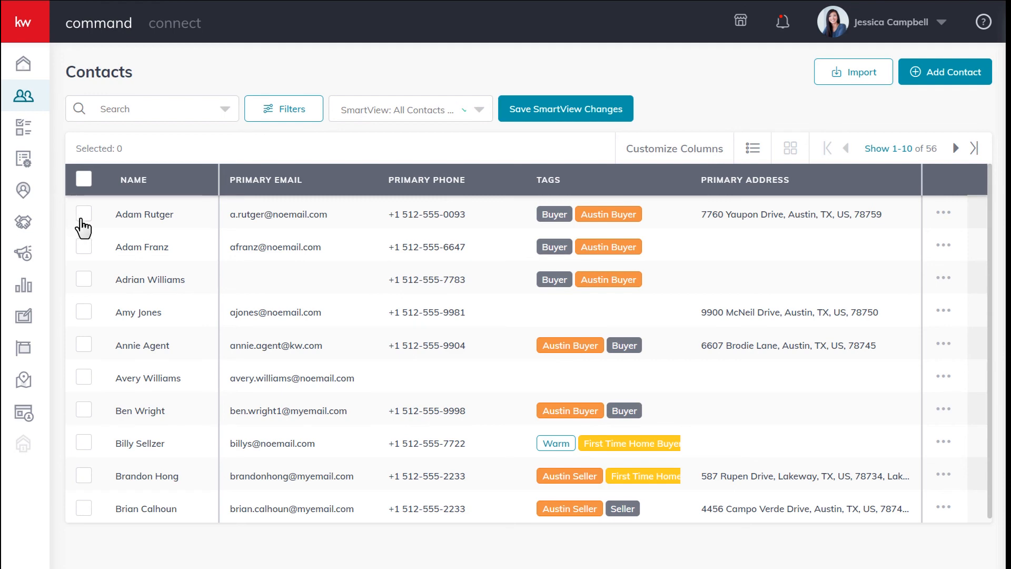
- Select all ten first-page contacts and bulk-archive them, leaving 44 contacts
click(84, 246)
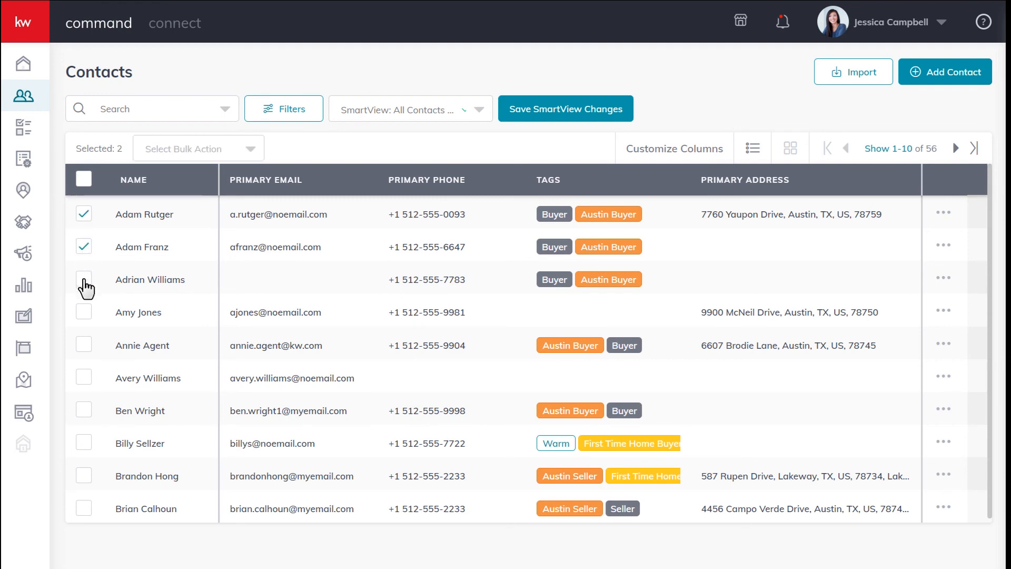
click(84, 280)
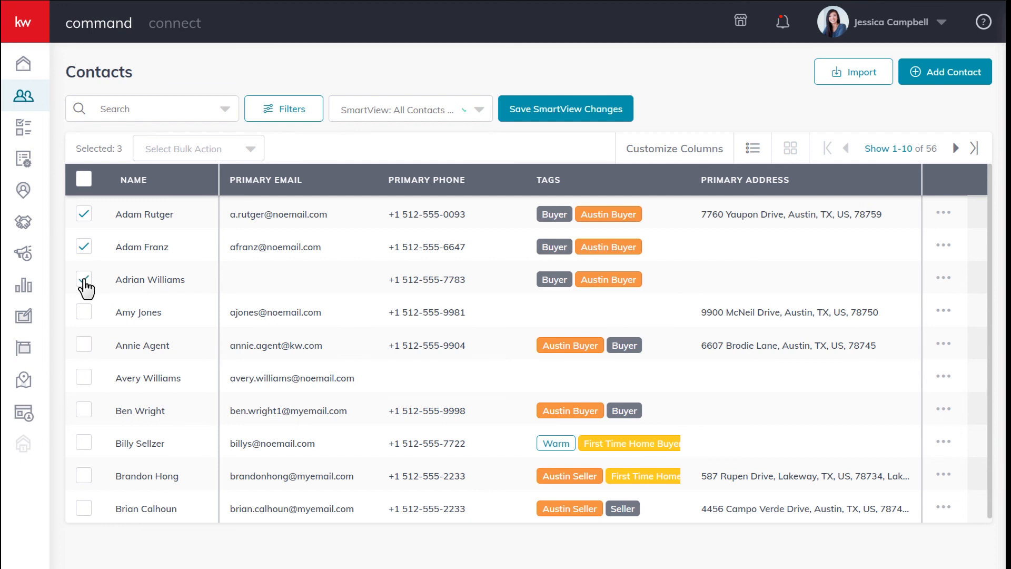
click(83, 279)
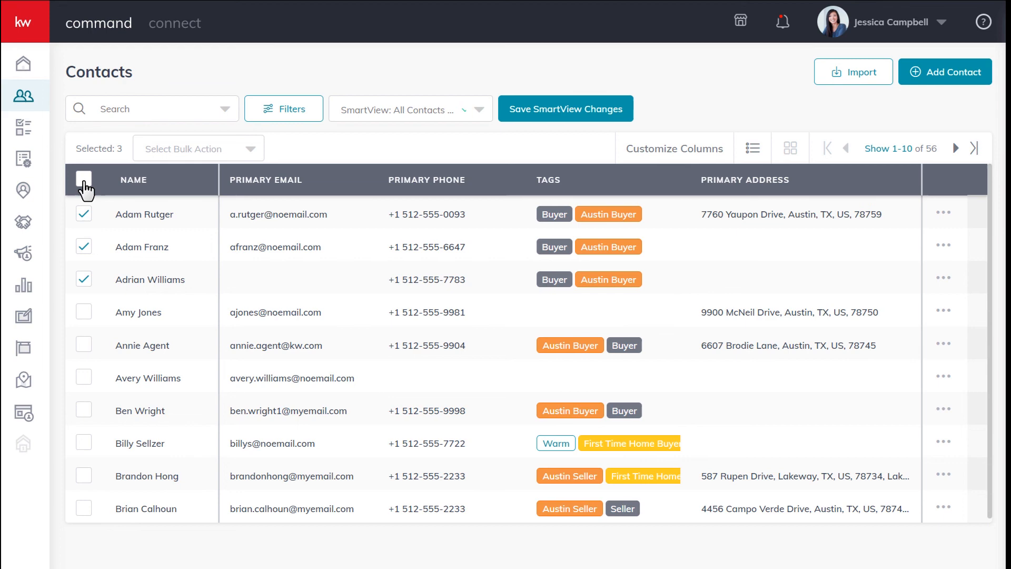
click(84, 180)
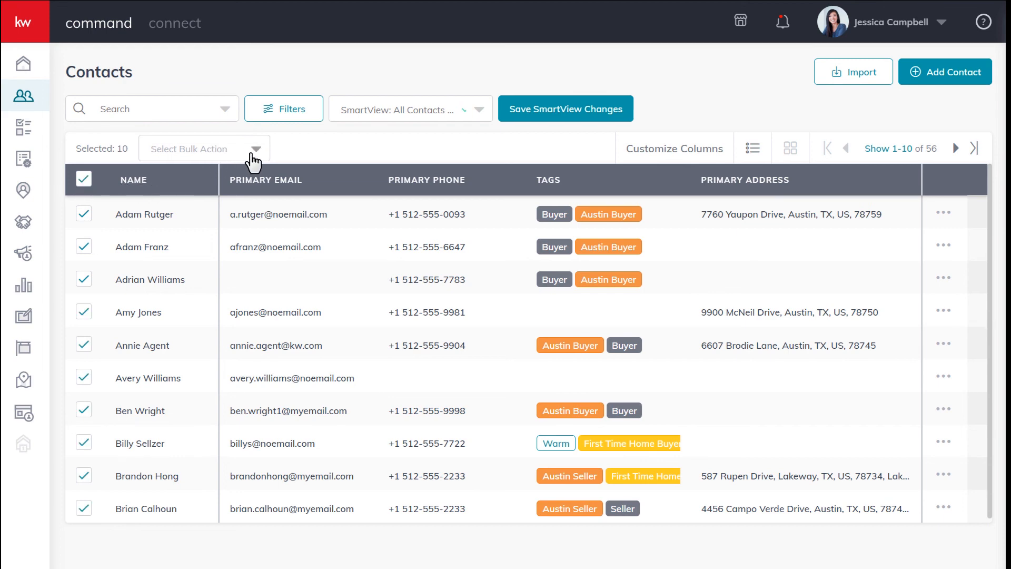
click(203, 149)
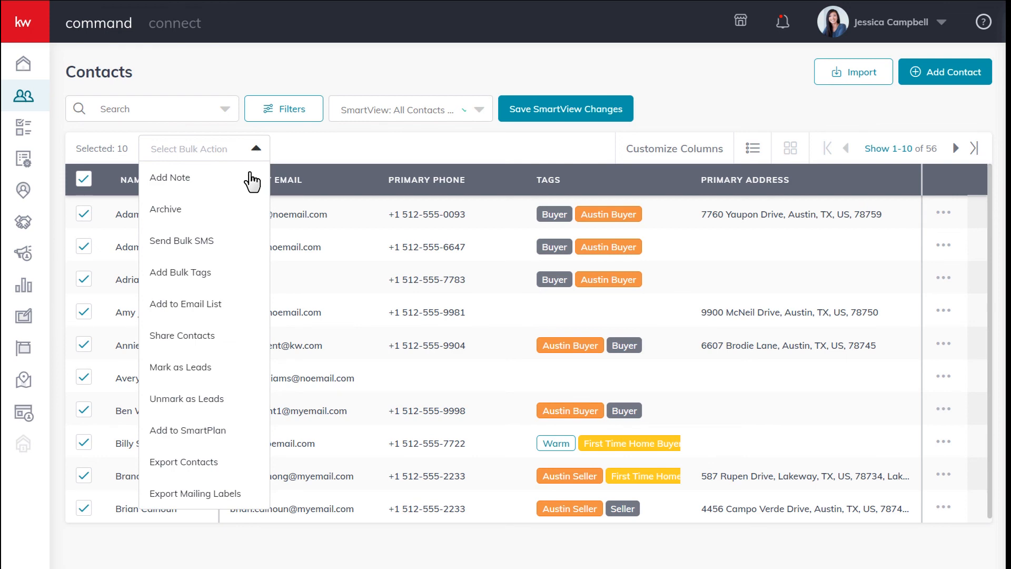
click(165, 209)
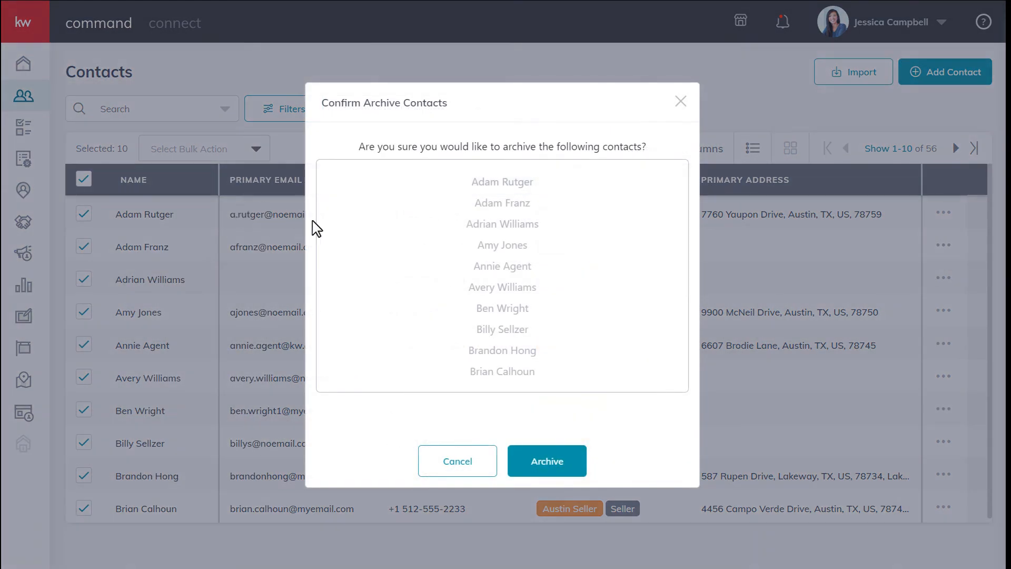
mouse_move(546, 461)
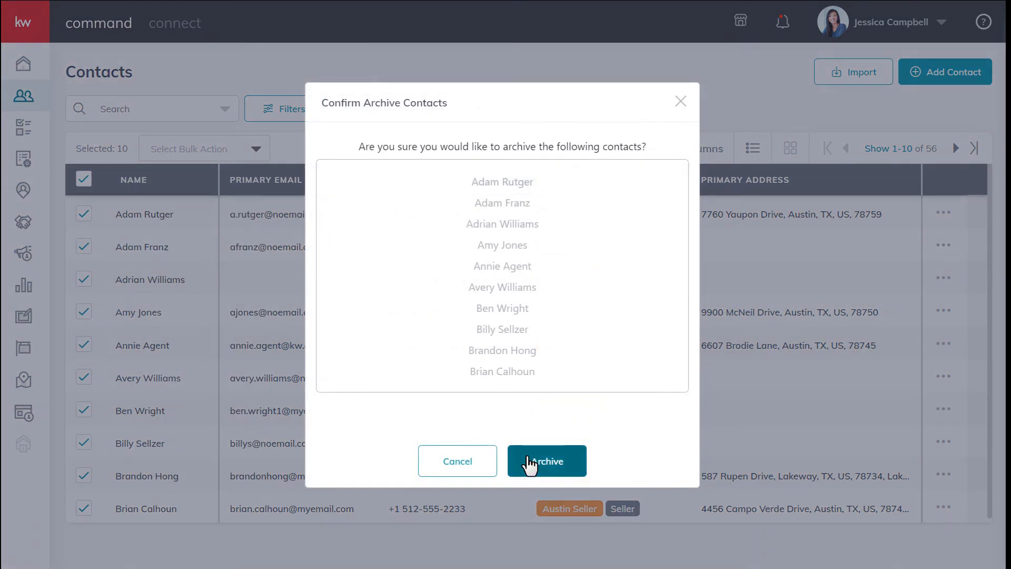
click(546, 461)
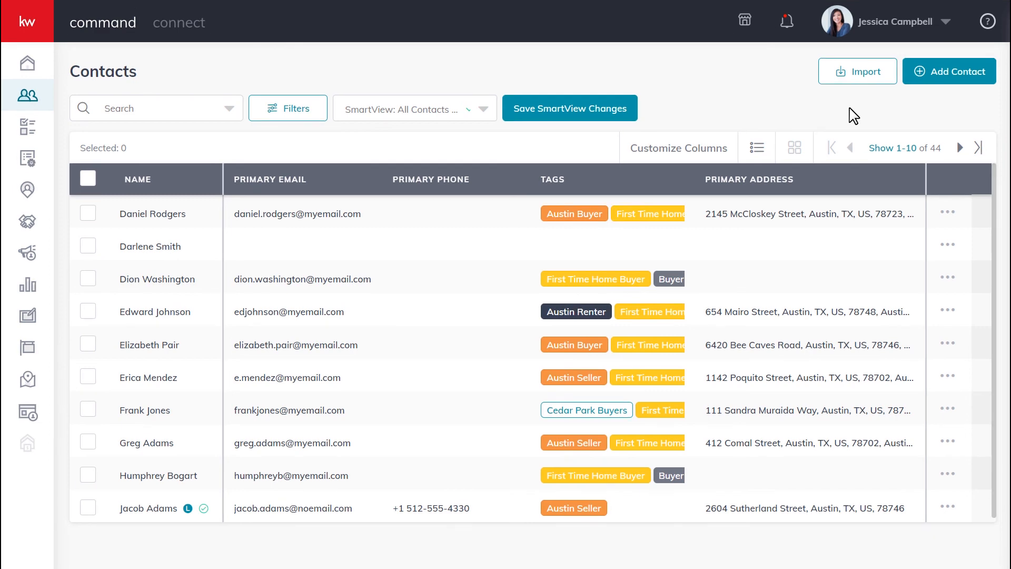
mouse_move(927, 71)
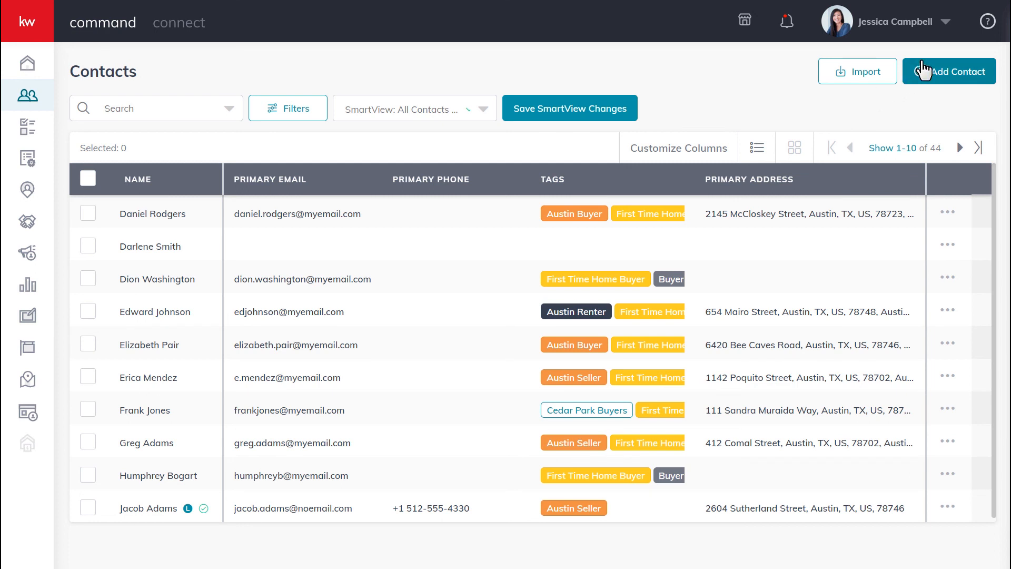
mouse_move(946, 27)
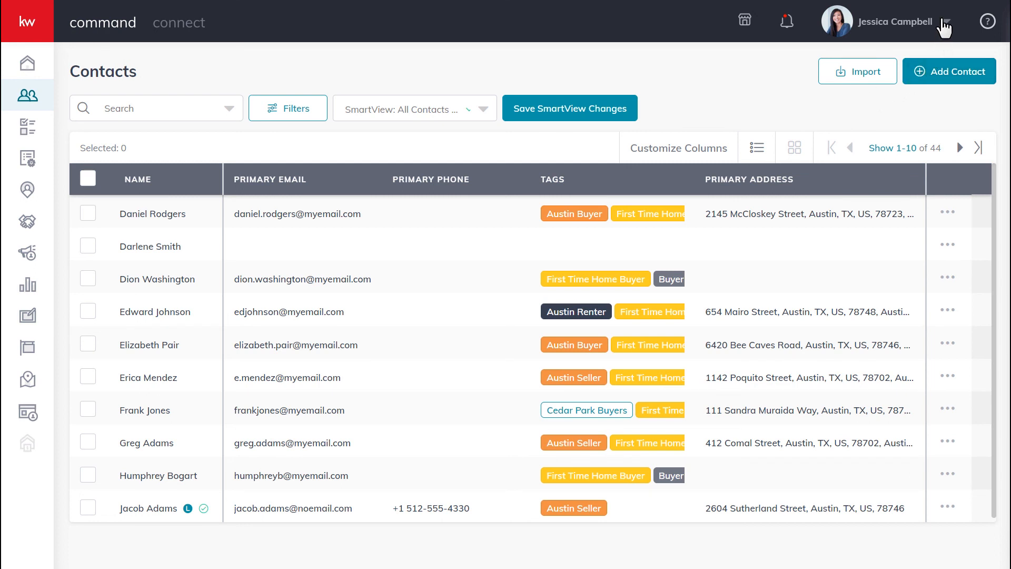
- Go to Settings > Command Settings > Contacts > Contact Archive to list 24 archived contacts
click(907, 21)
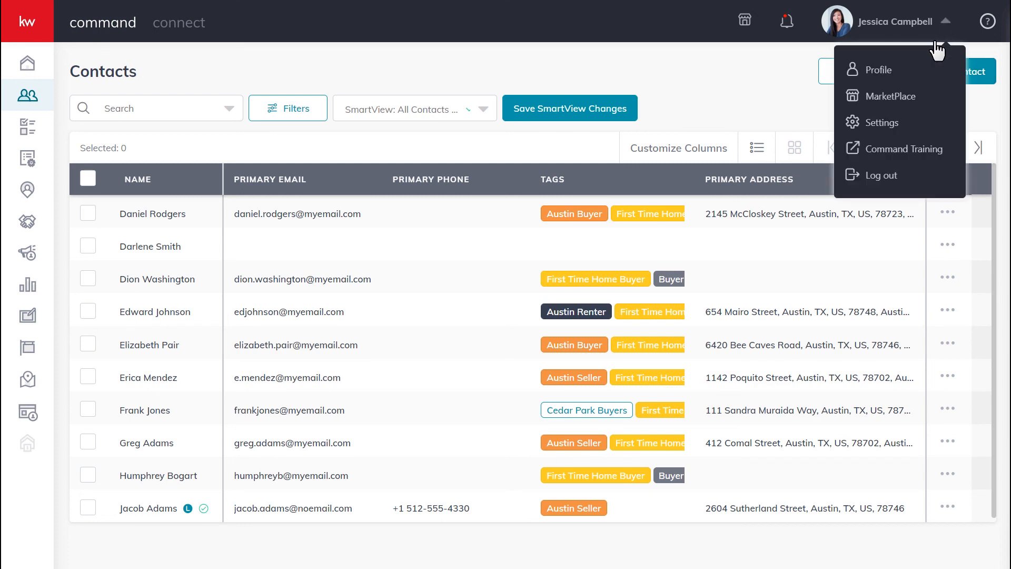
click(883, 122)
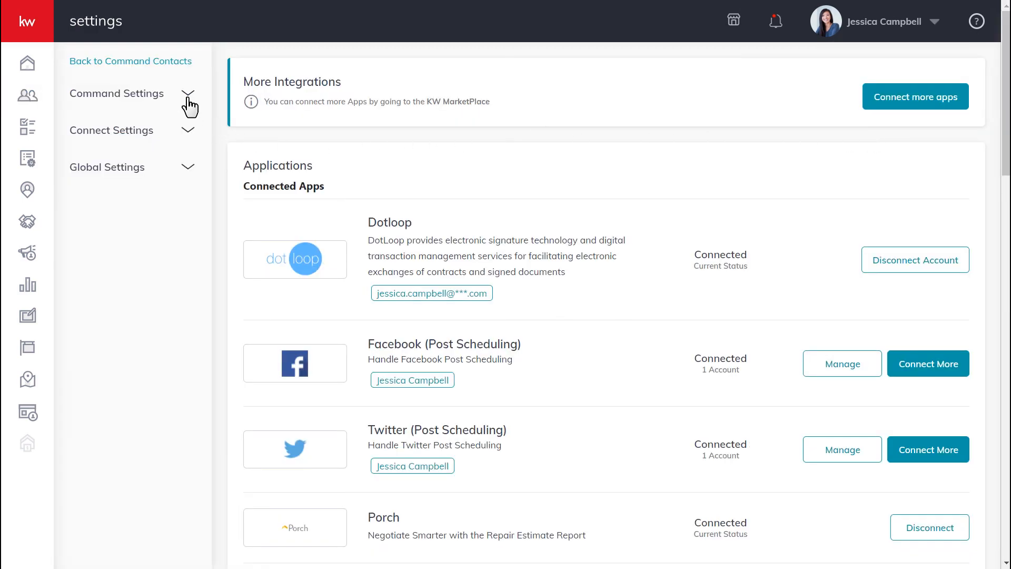
click(116, 92)
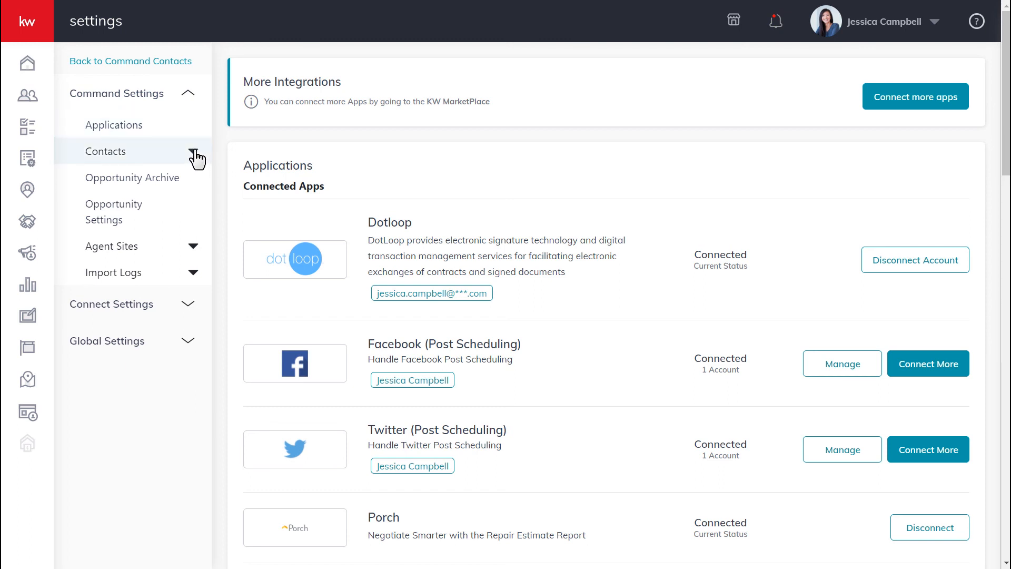
click(105, 151)
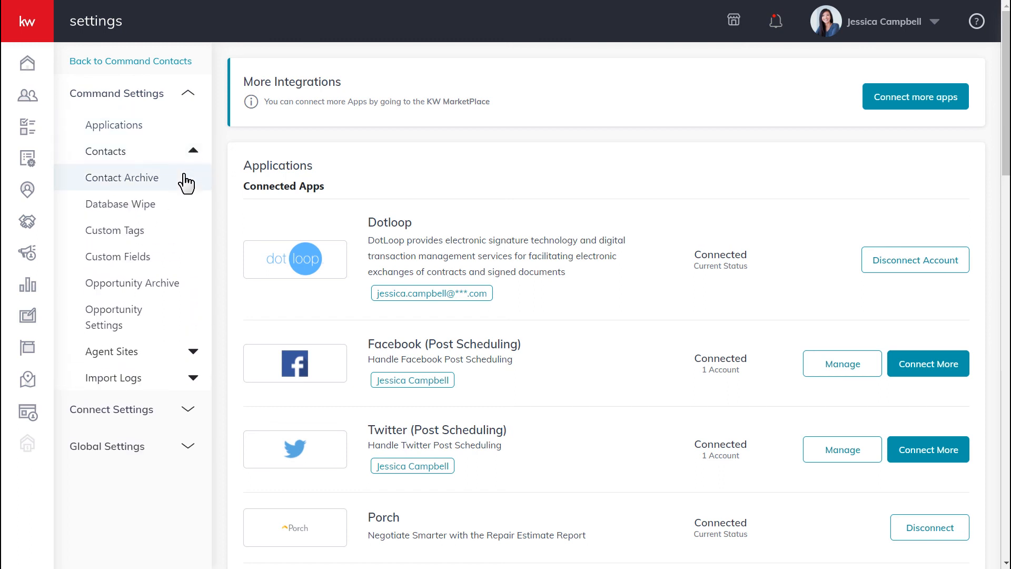
click(123, 178)
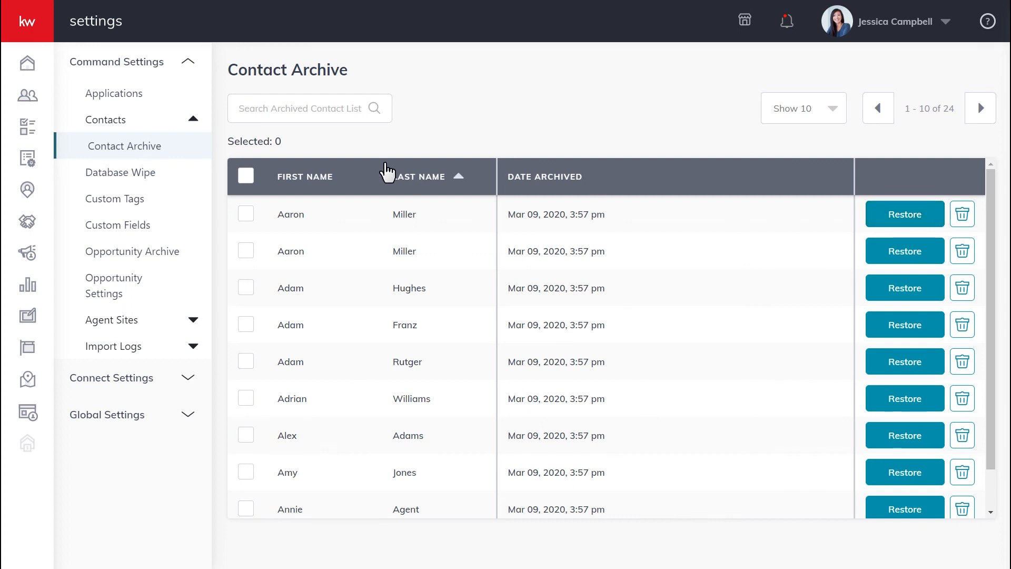
click(246, 227)
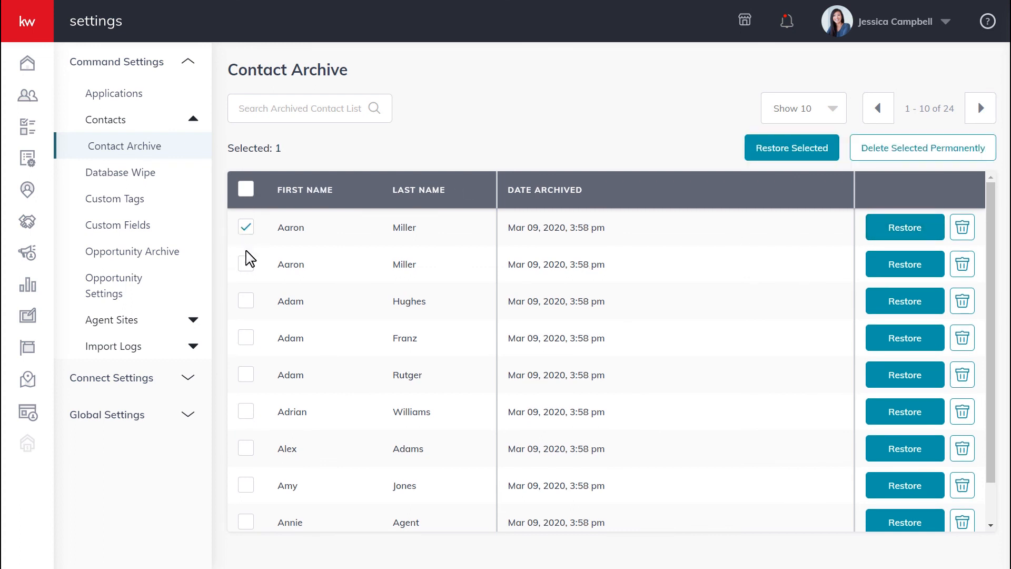
click(246, 264)
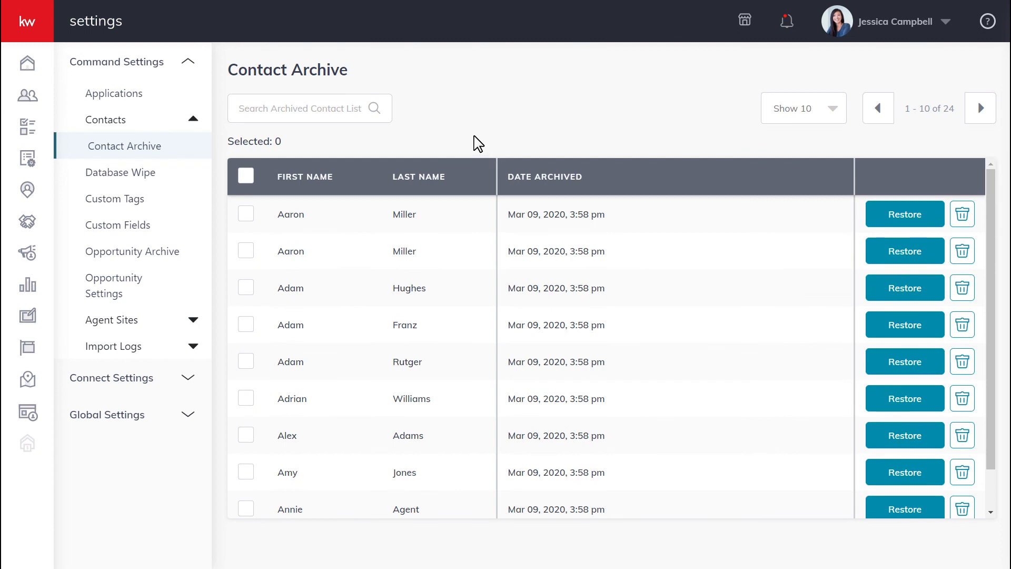
mouse_move(963, 214)
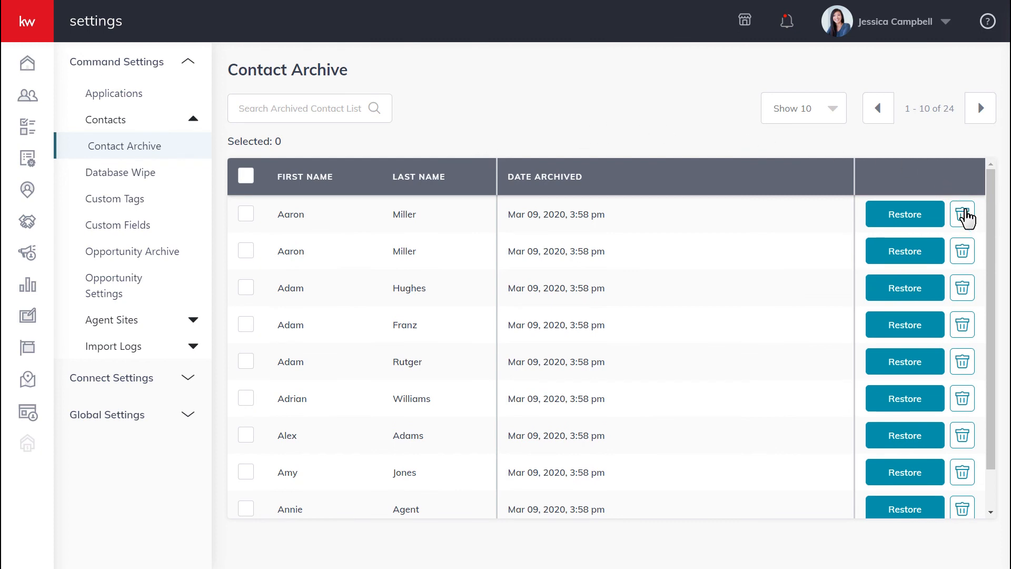
click(962, 214)
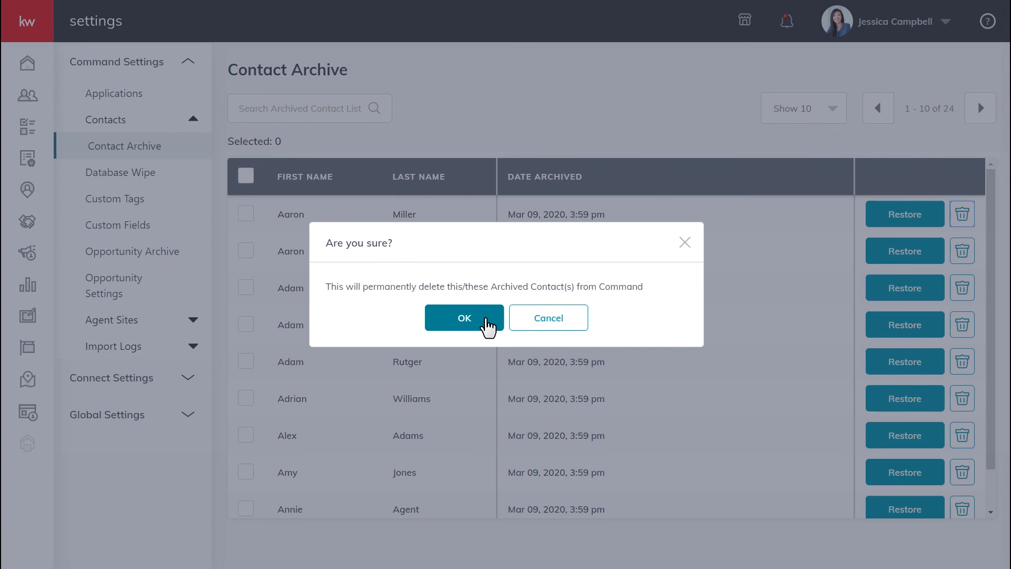
mouse_move(548, 317)
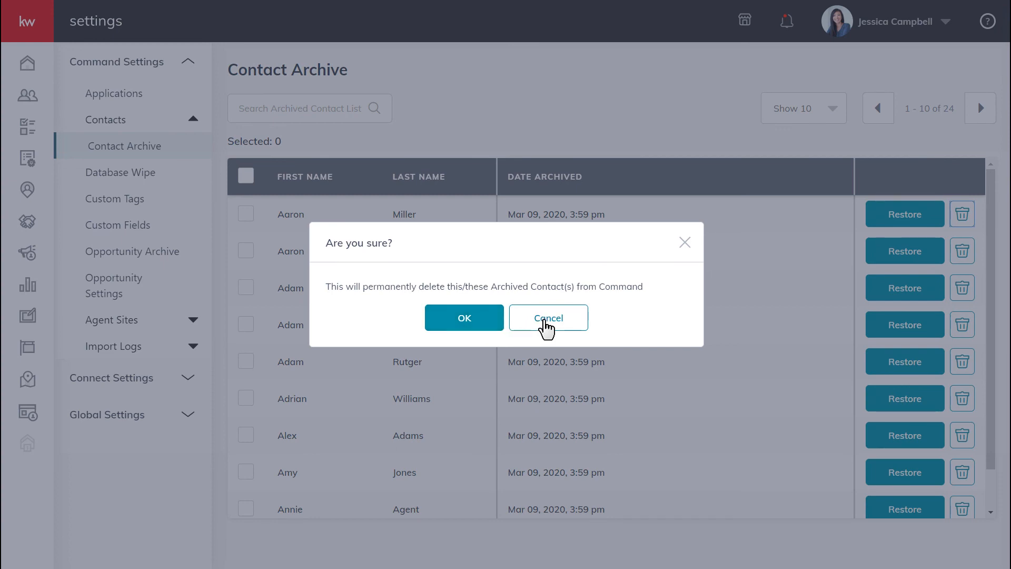
click(547, 317)
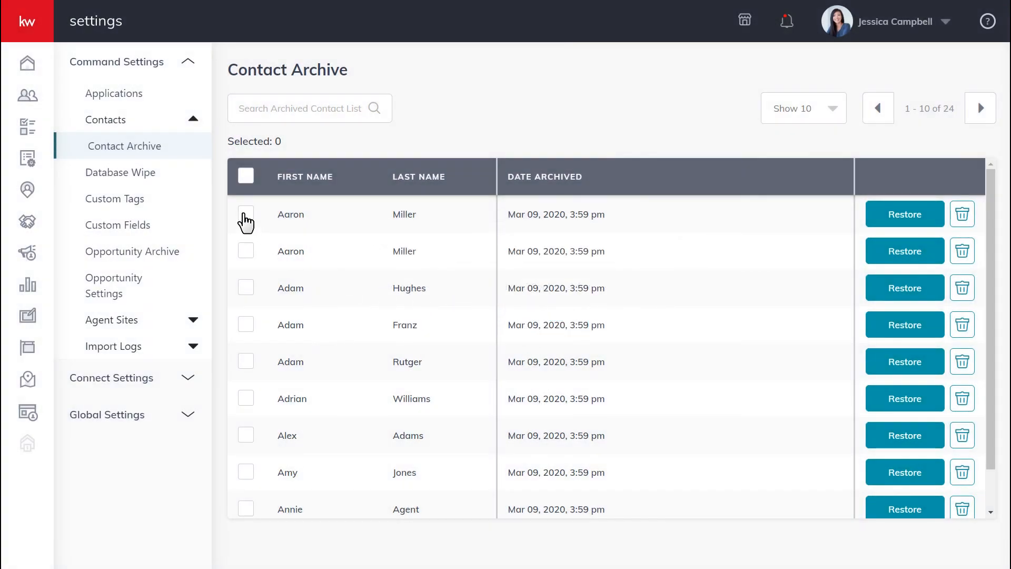
click(246, 301)
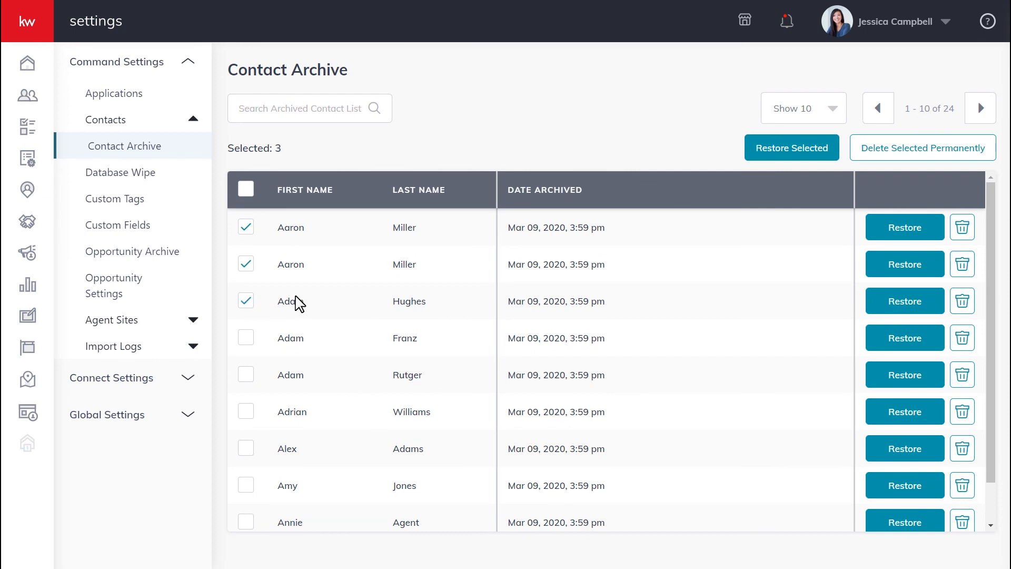
mouse_move(903, 158)
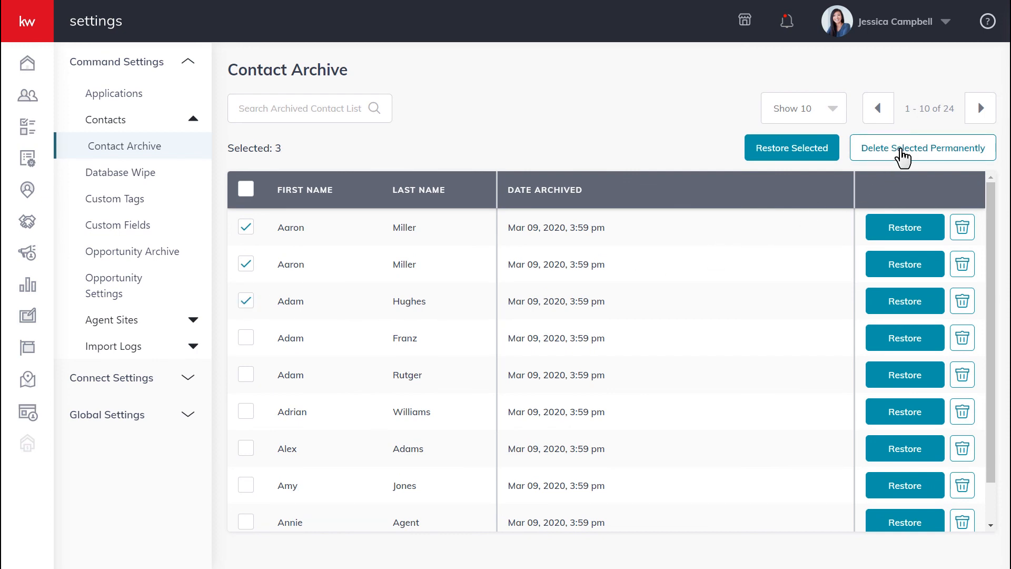
click(922, 146)
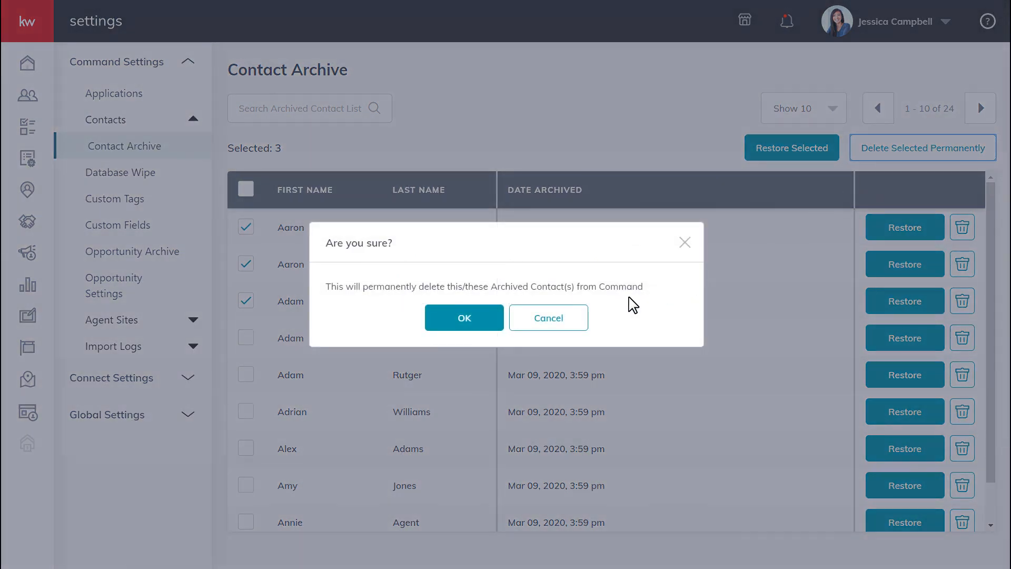
mouse_move(549, 318)
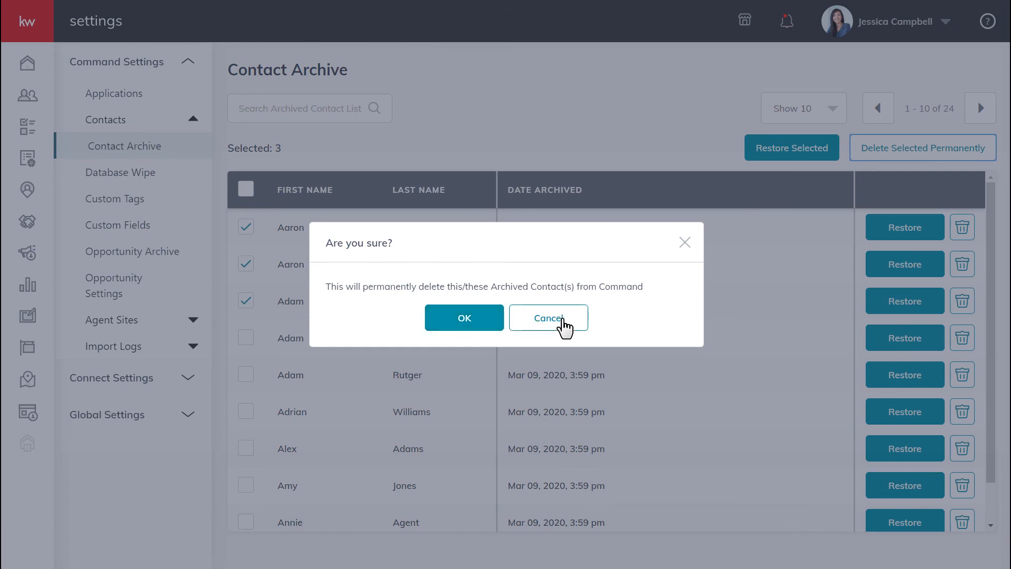
click(548, 317)
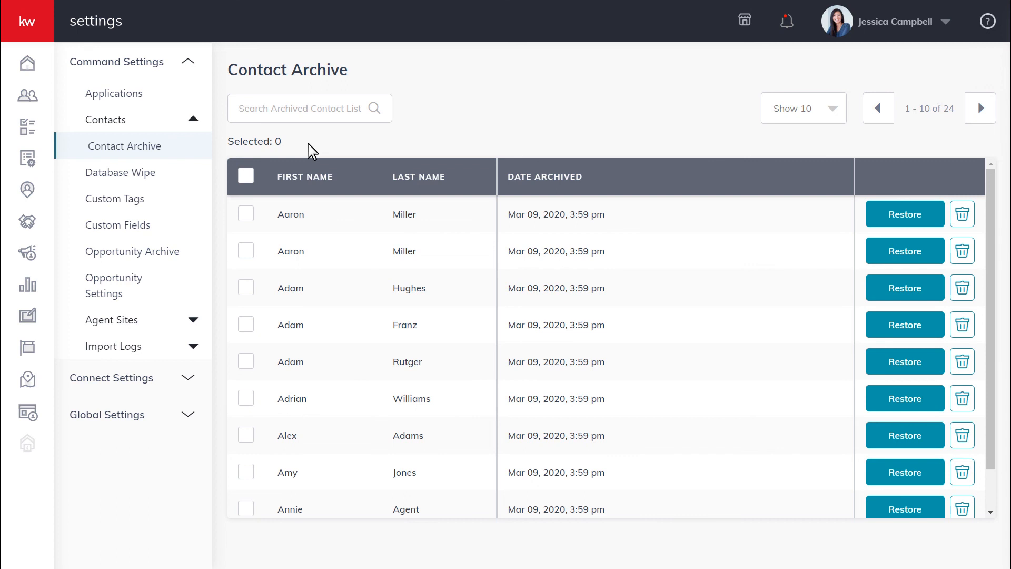
mouse_move(120, 172)
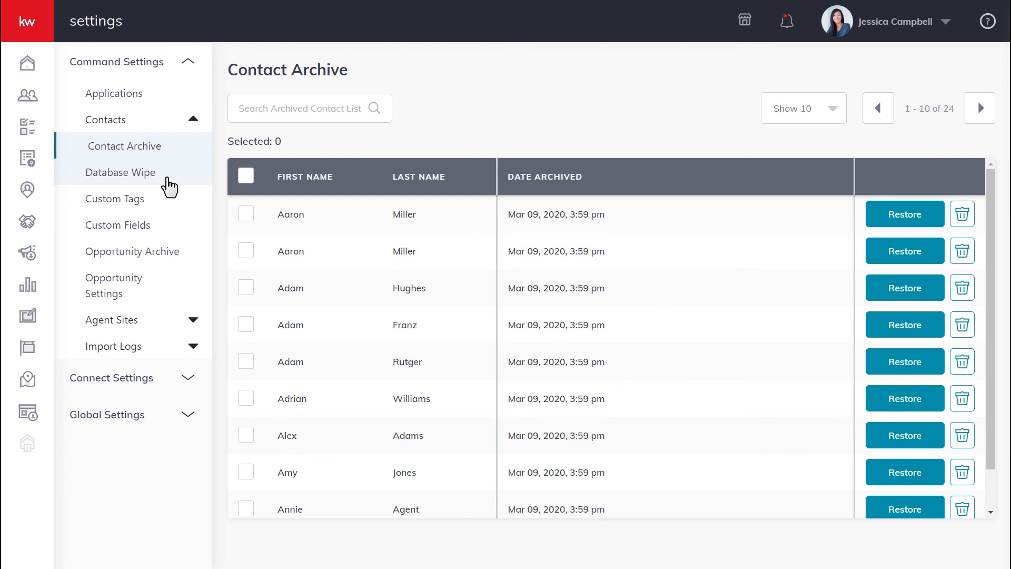
- Open Database Wipe, then cancel the Archive All and Delete All Archived prompts
click(123, 172)
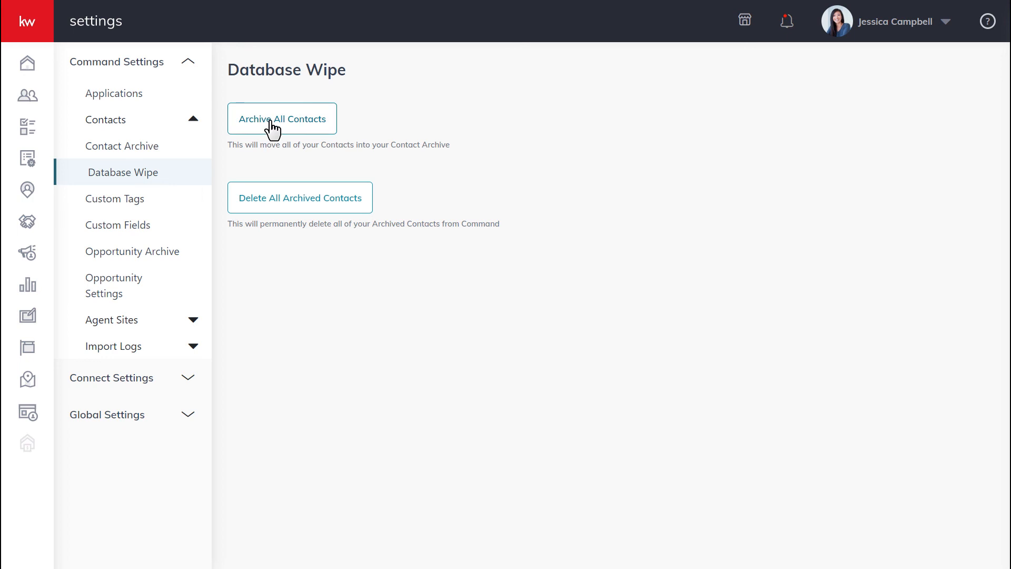
click(281, 118)
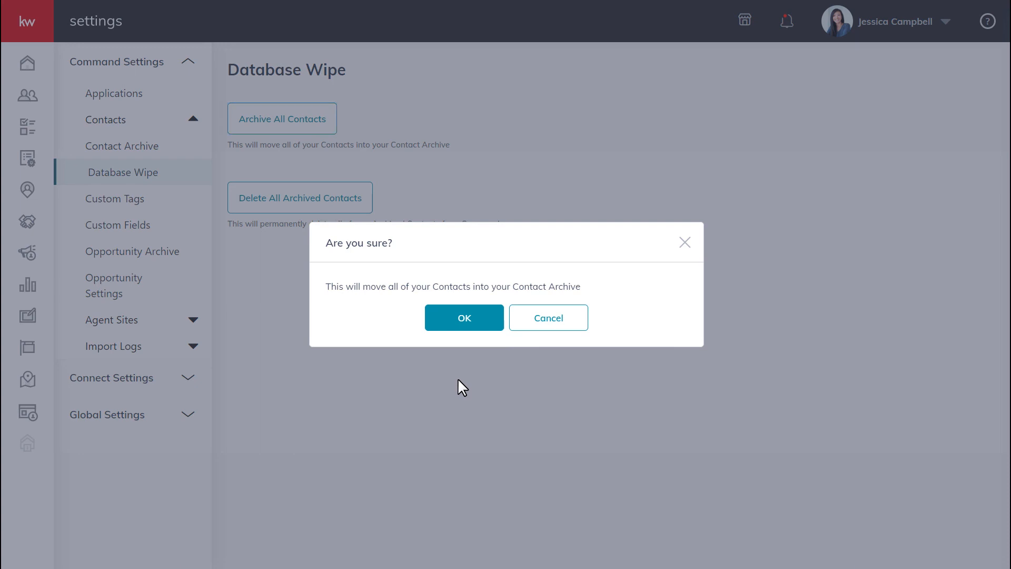
click(548, 317)
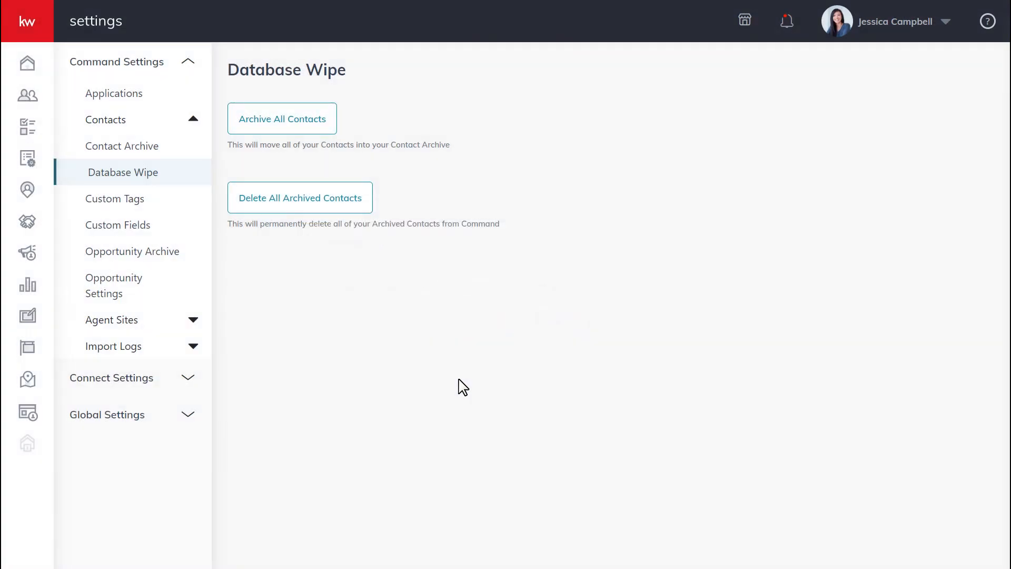
mouse_move(319, 211)
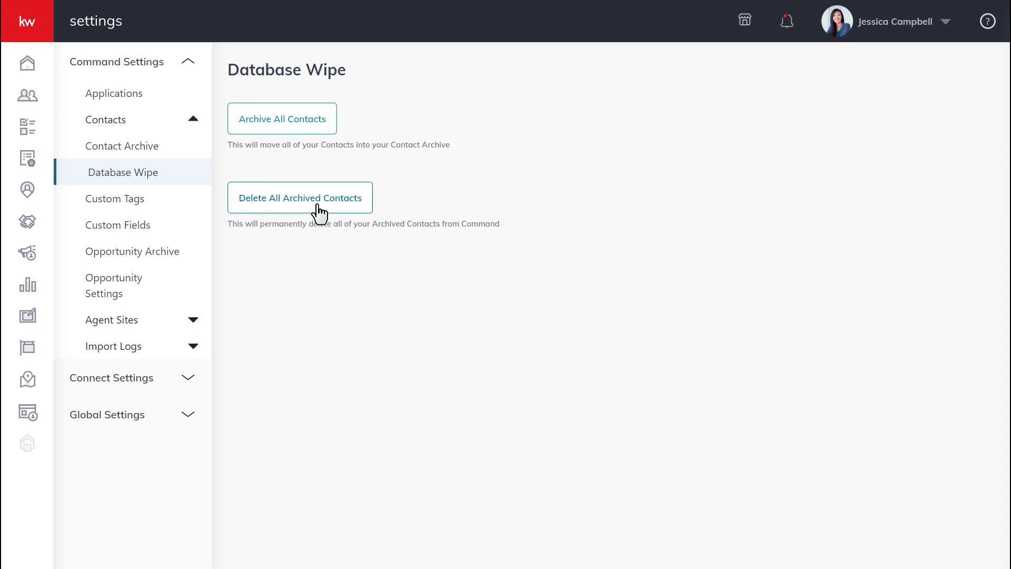
click(299, 198)
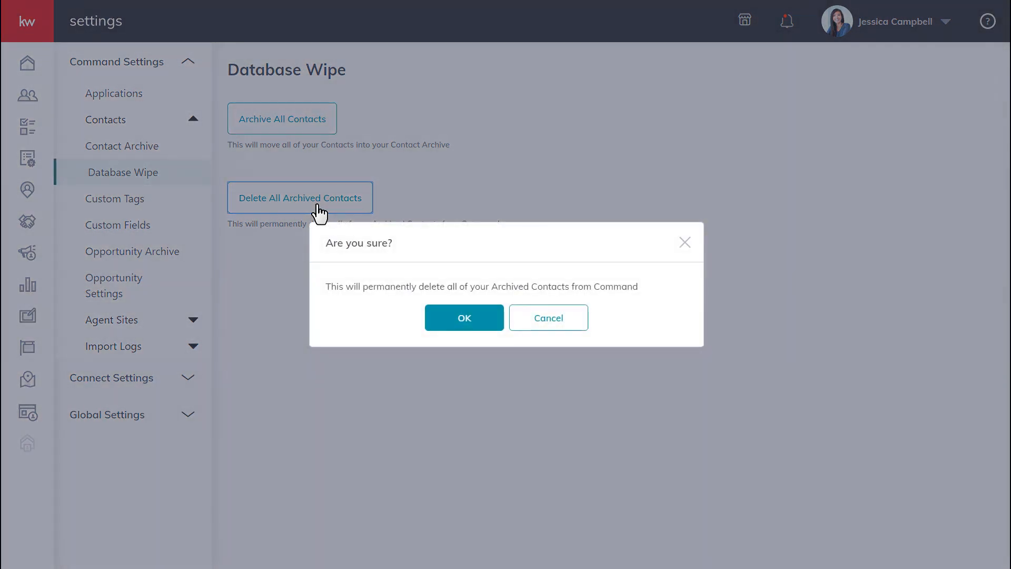
mouse_move(464, 317)
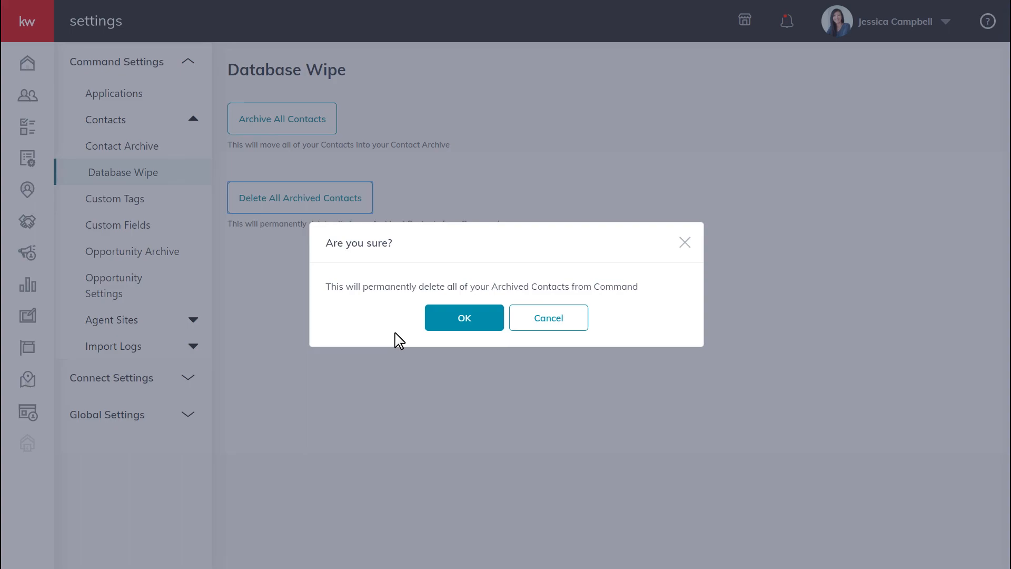
click(548, 317)
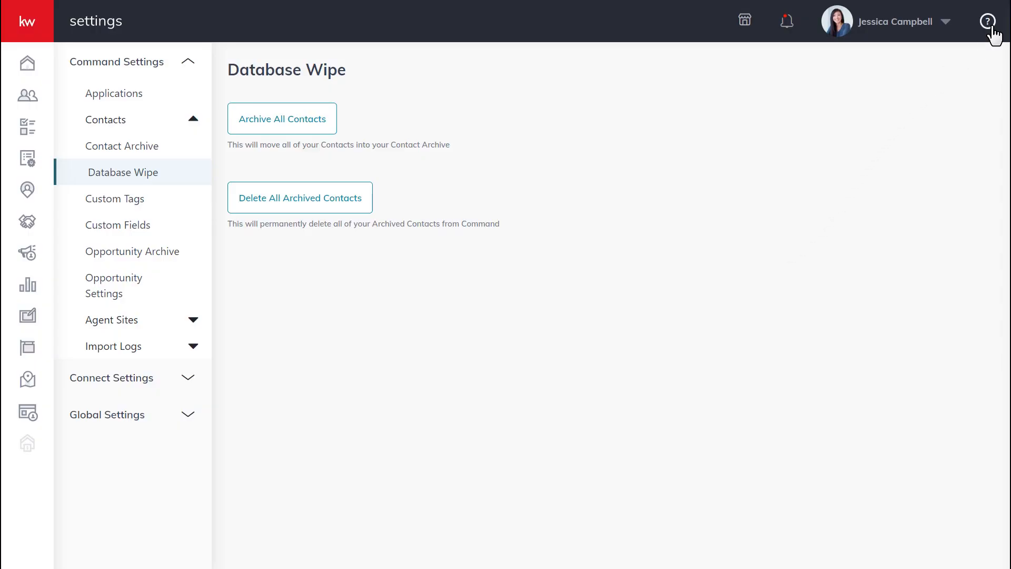
- Open the Help & Information panel and launch Keller Williams University
click(987, 21)
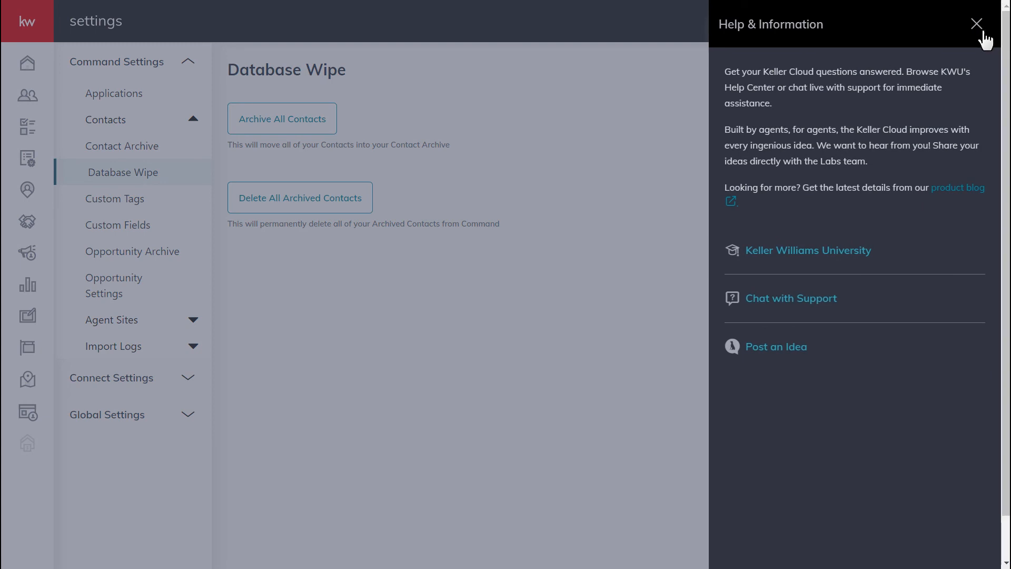
click(808, 250)
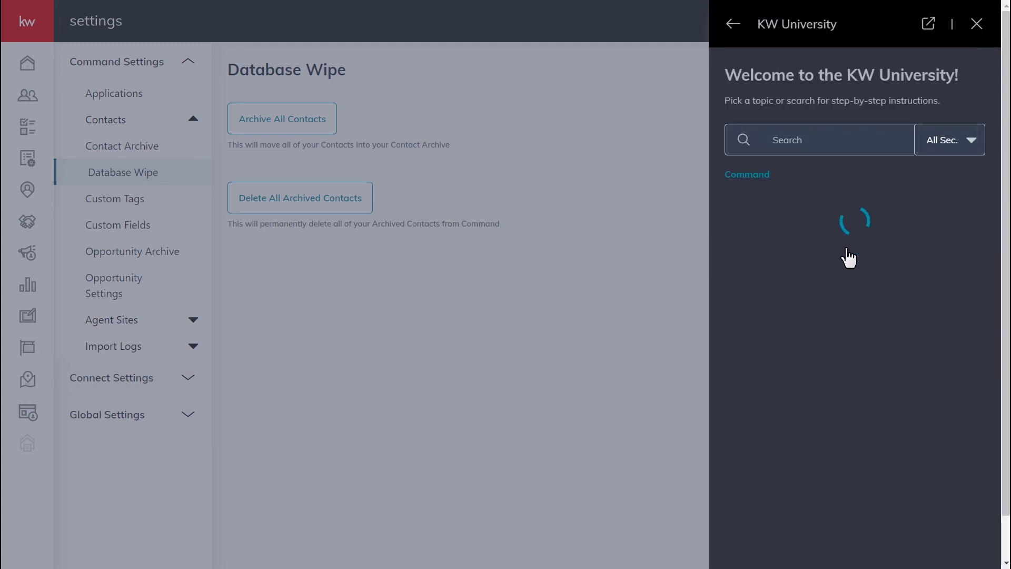